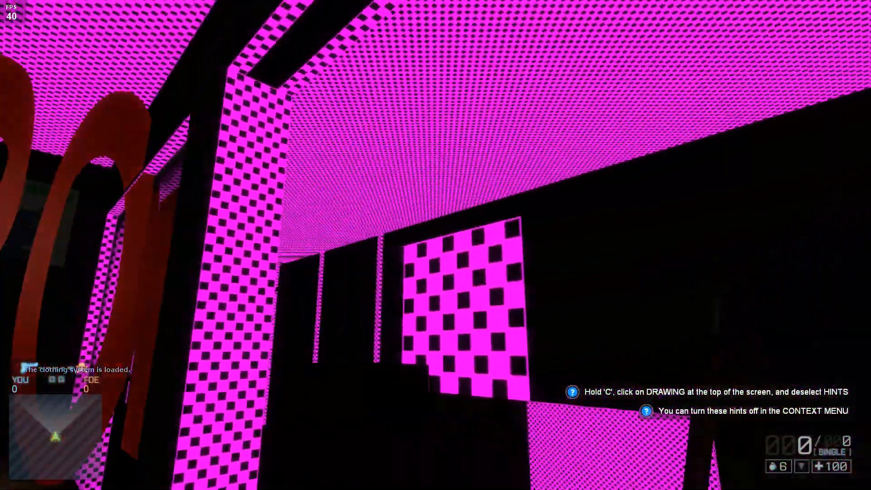
{"action": "mouse_move", "coordinate": [435, 245]}
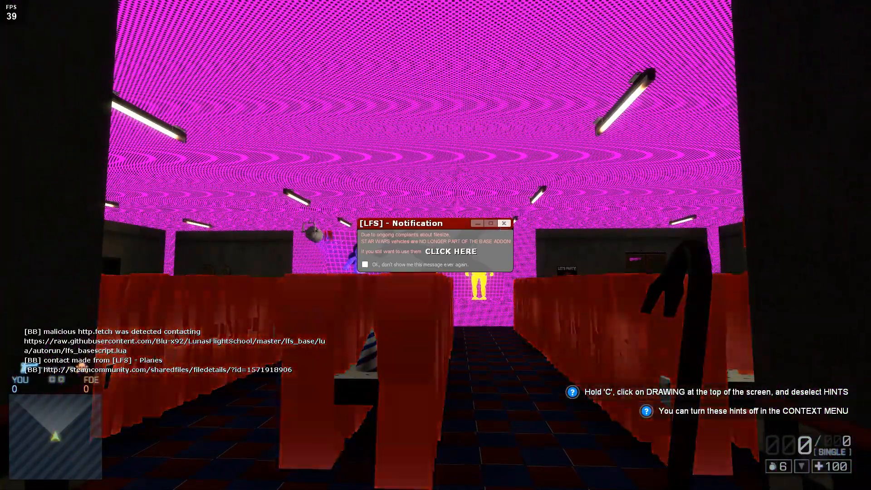
Dismiss the LFS flight addon notification while showing the map's missing textures.
{"action": "left_click", "coordinate": [503, 223]}
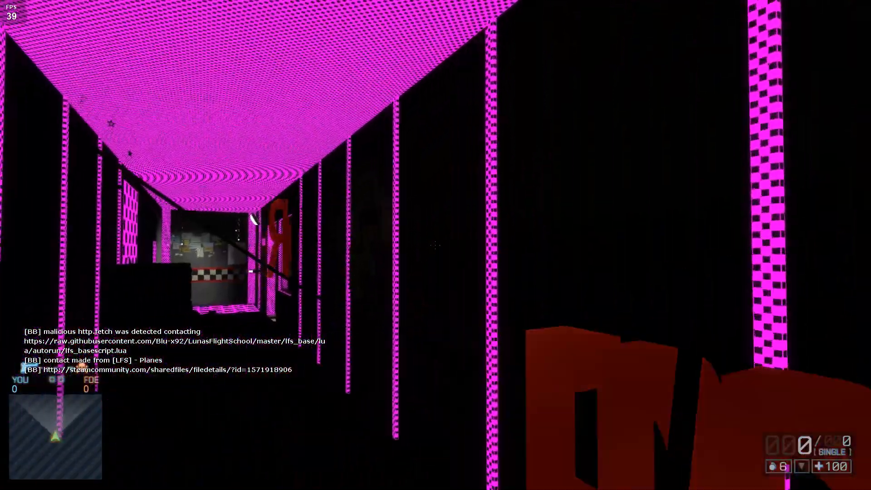
{"action": "mouse_move", "coordinate": [435, 245]}
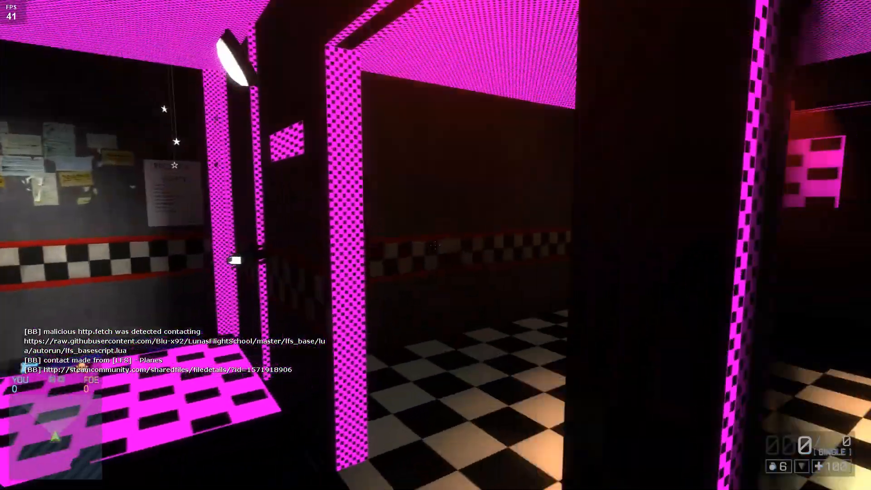
{"action": "mouse_move", "coordinate": [435, 245]}
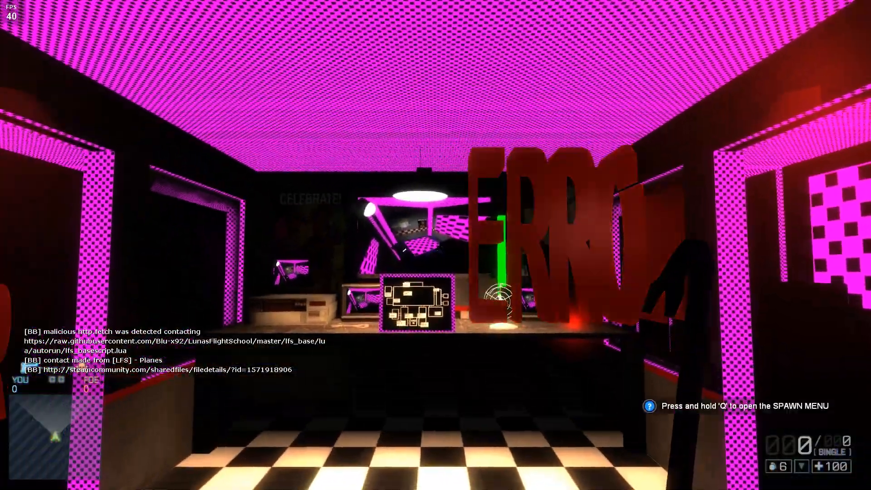
{"action": "mouse_move", "coordinate": [435, 244]}
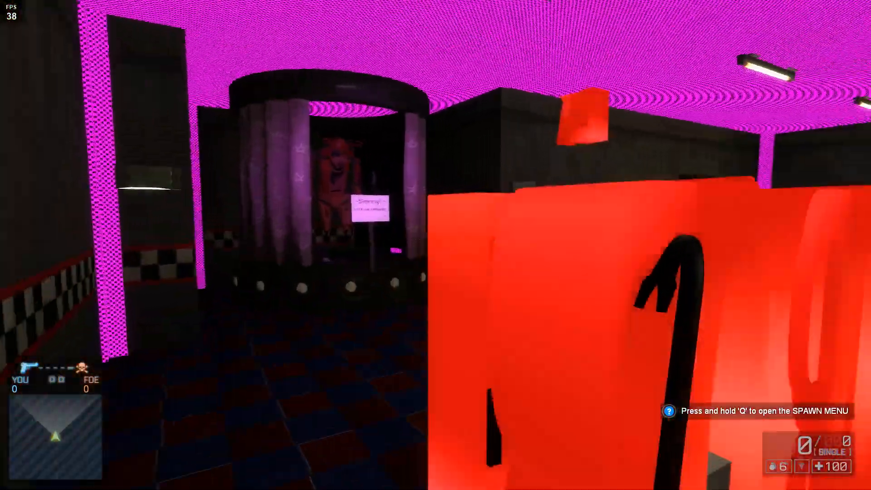
{"action": "mouse_move", "coordinate": [435, 245]}
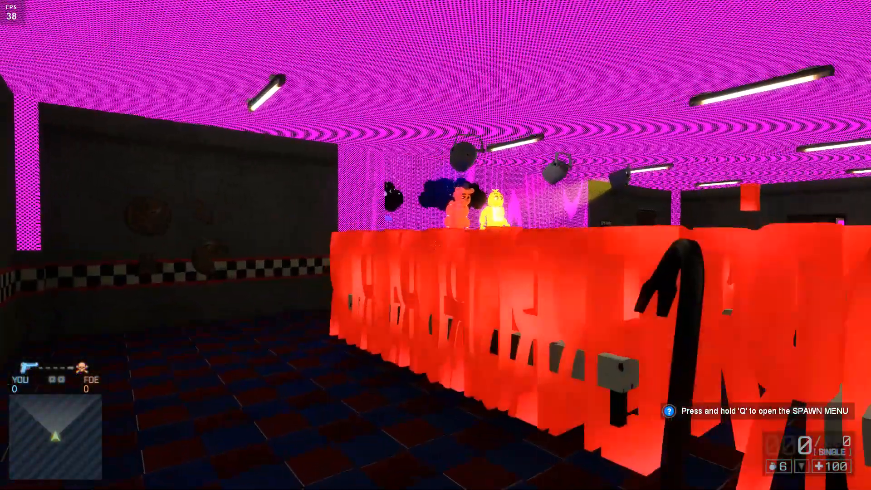
{"action": "mouse_move", "coordinate": [435, 245]}
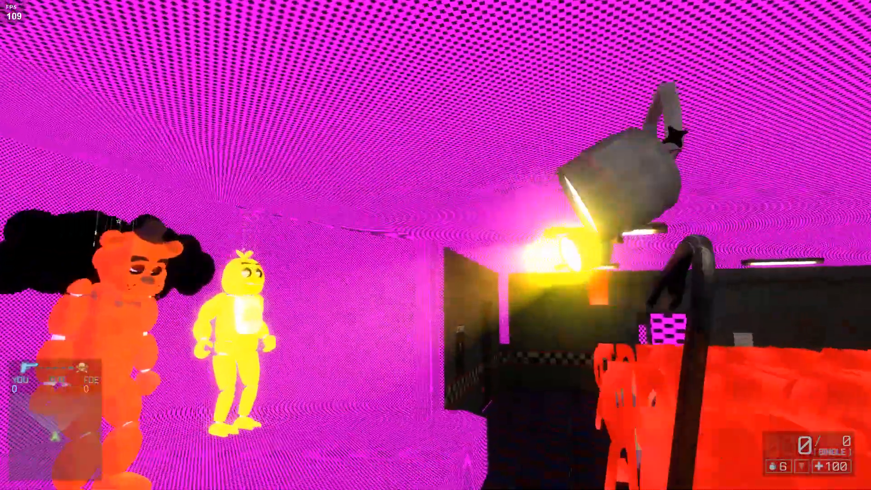
{"action": "mouse_move", "coordinate": [435, 245]}
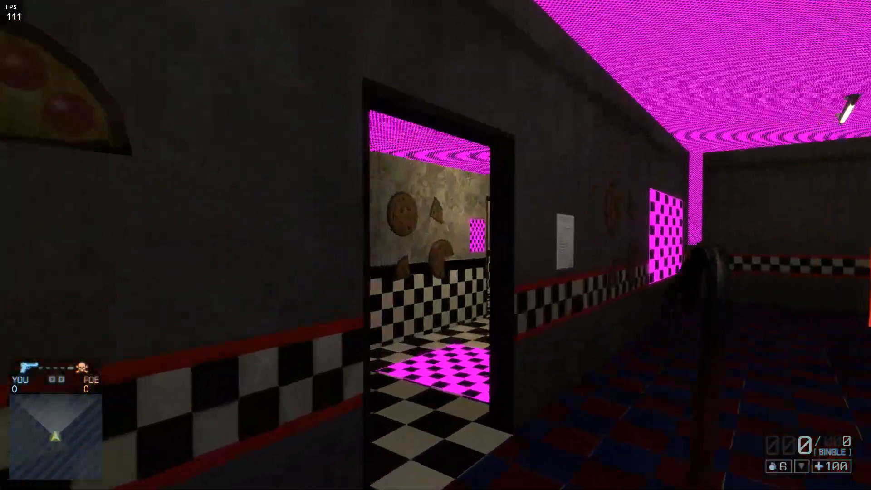
{"action": "mouse_move", "coordinate": [435, 244]}
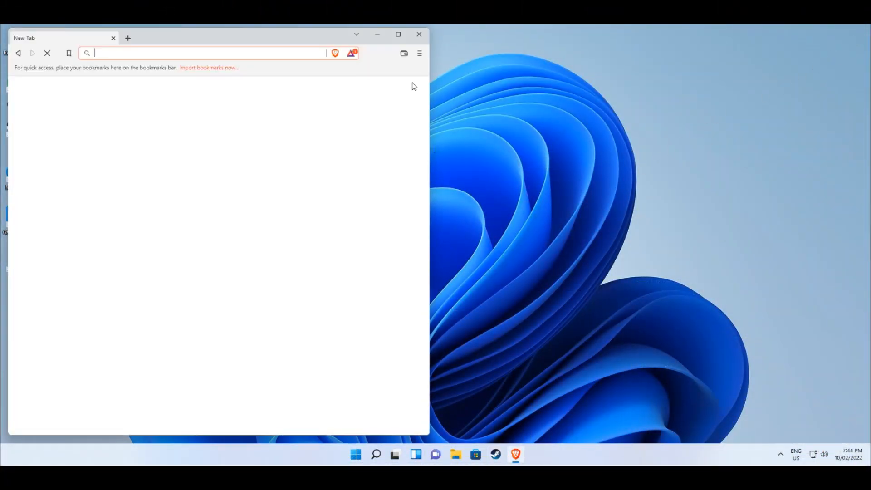
Follow the shortened link and skip the ad to reach the CSS textures Drive folder.
{"action": "left_click", "coordinate": [397, 33]}
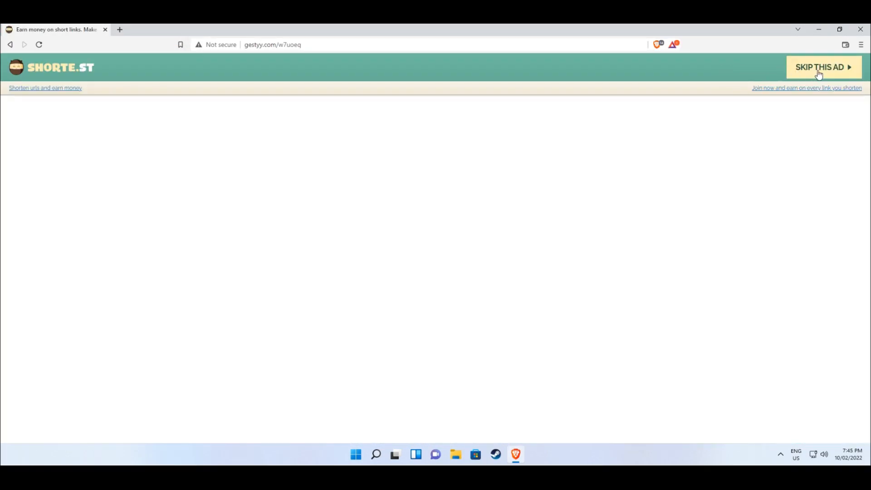
{"action": "left_click", "coordinate": [822, 67]}
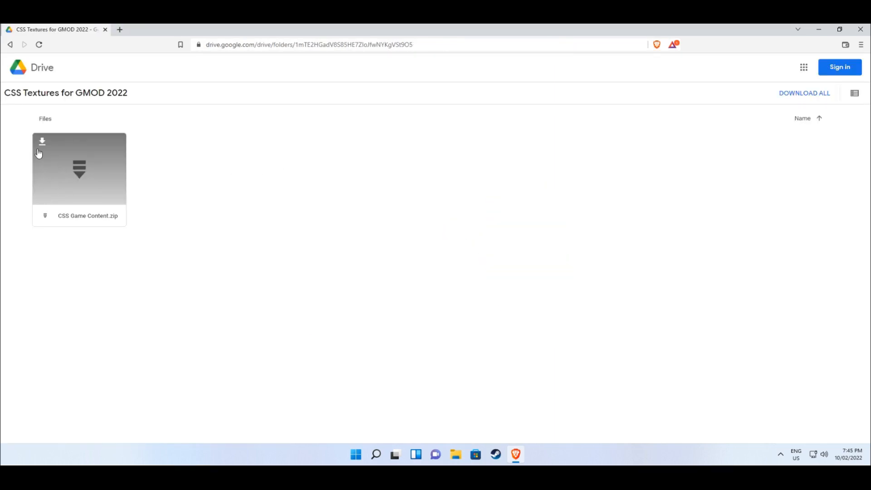
Download the 712 MB CSS Game Content.zip, choosing Download Anyway at the virus-scan warning.
{"action": "left_click", "coordinate": [42, 142]}
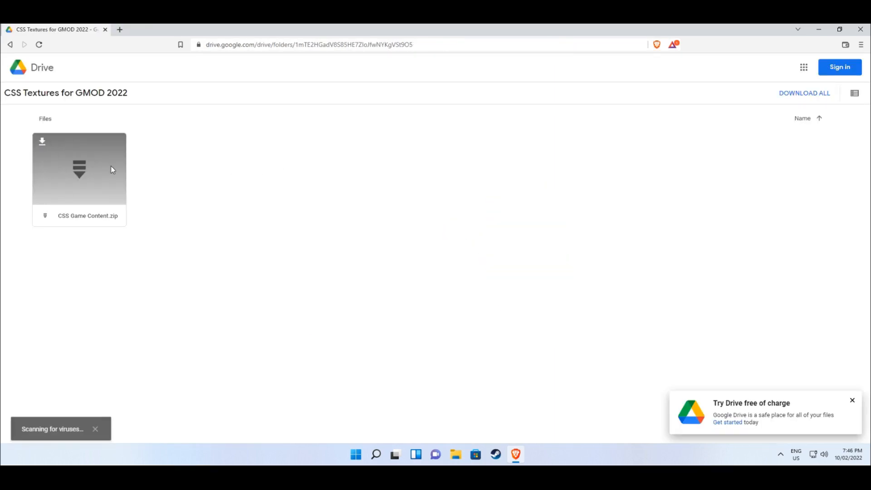
{"action": "left_click", "coordinate": [42, 141]}
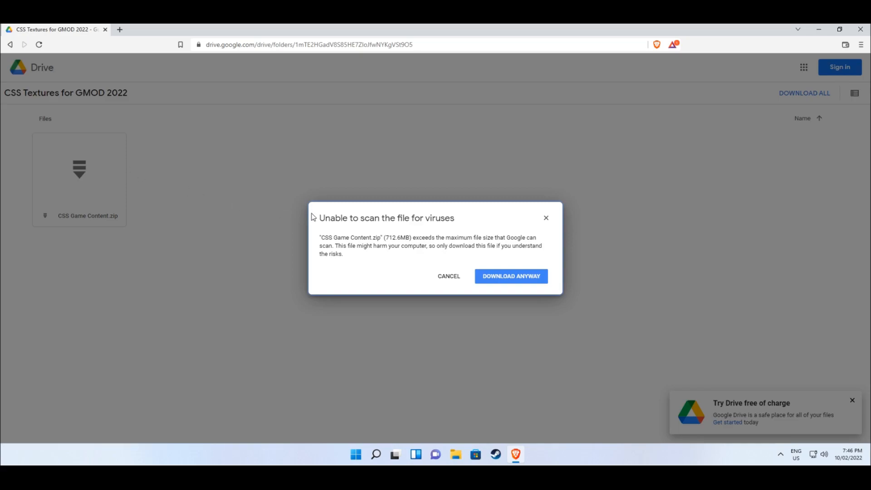
{"action": "left_click", "coordinate": [509, 276]}
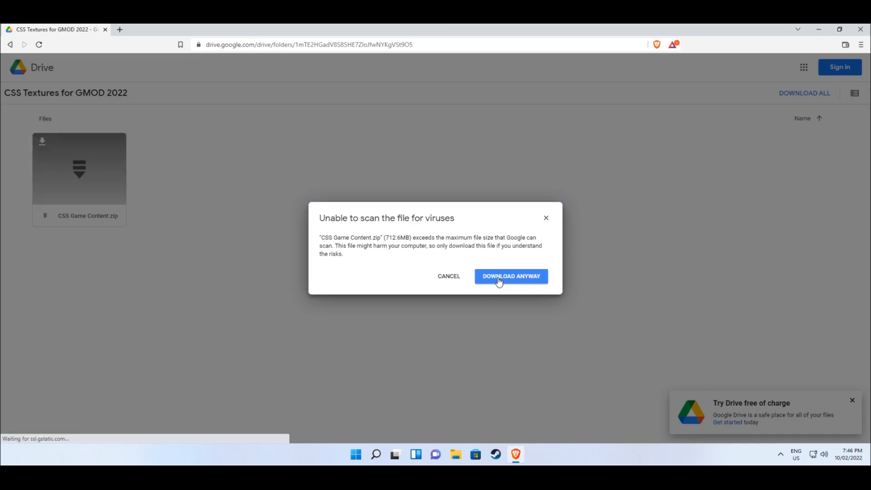
{"action": "left_click", "coordinate": [509, 275]}
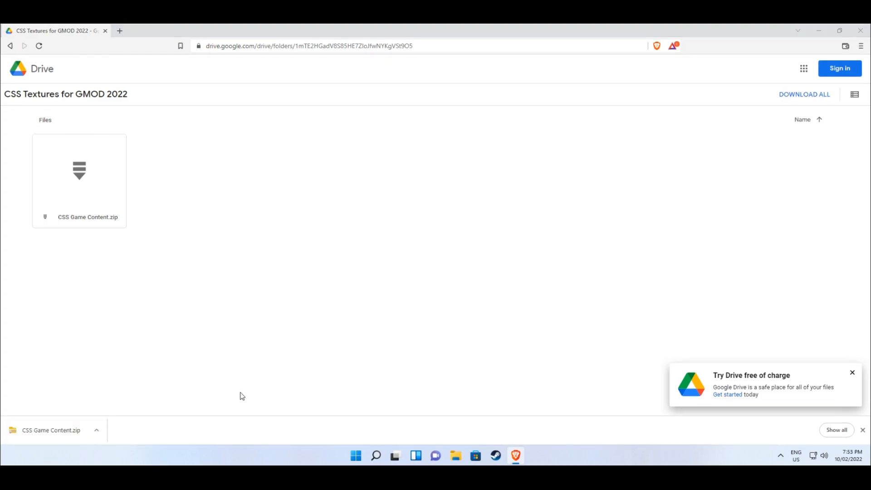
{"action": "left_click", "coordinate": [454, 455]}
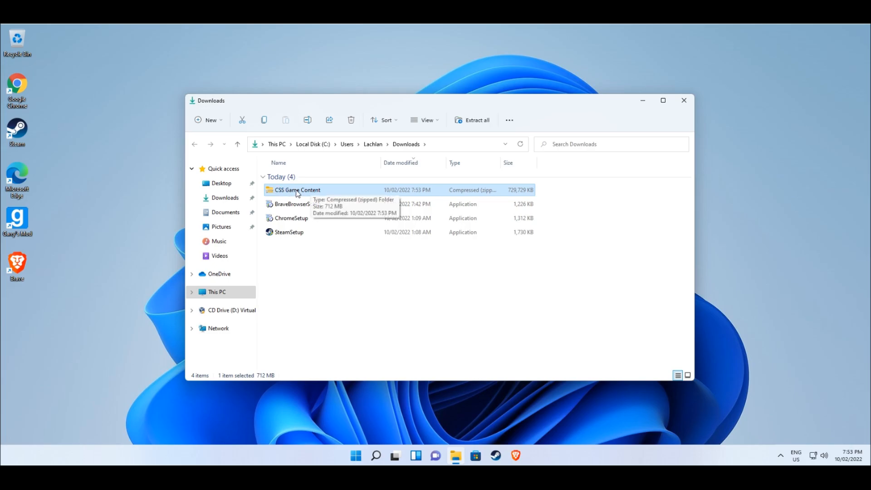
Browse Garry's Mod's local files from the Steam Library via Manage.
{"action": "left_click", "coordinate": [494, 459]}
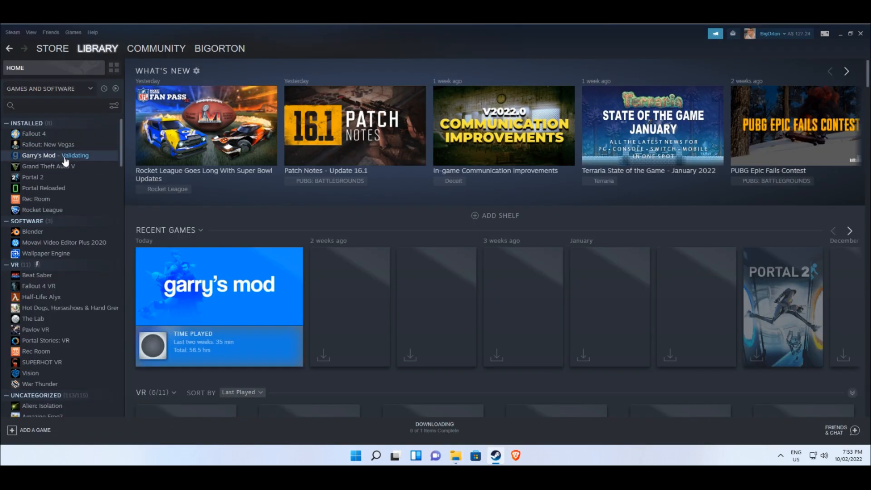
{"action": "right_click", "coordinate": [39, 155]}
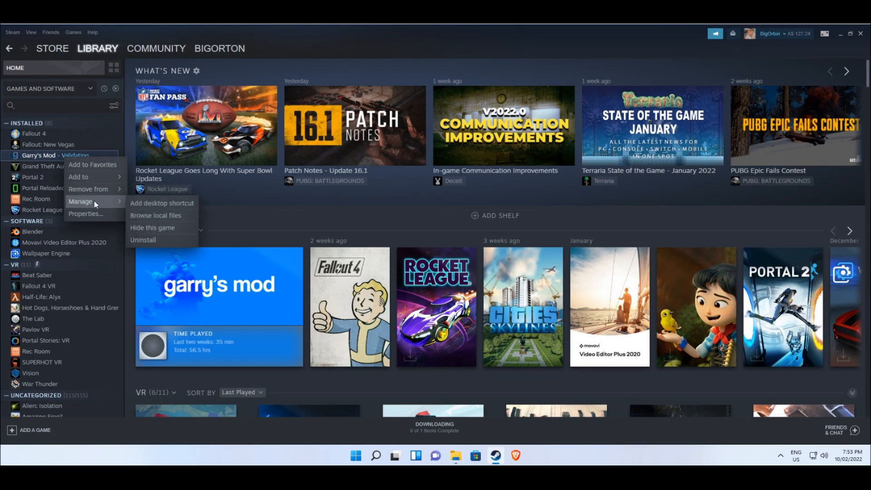
{"action": "left_click", "coordinate": [155, 215]}
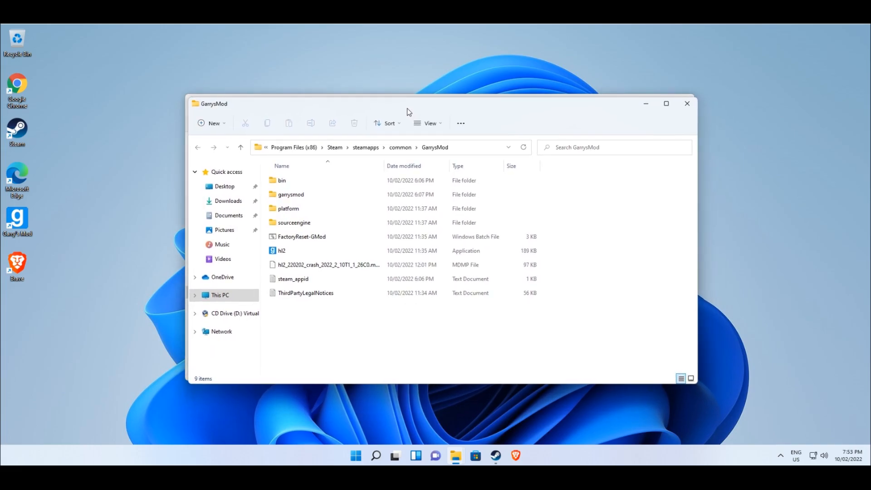
Enter the garrysmod folder on the way to placing the zip in addons.
{"action": "double_click", "coordinate": [290, 194]}
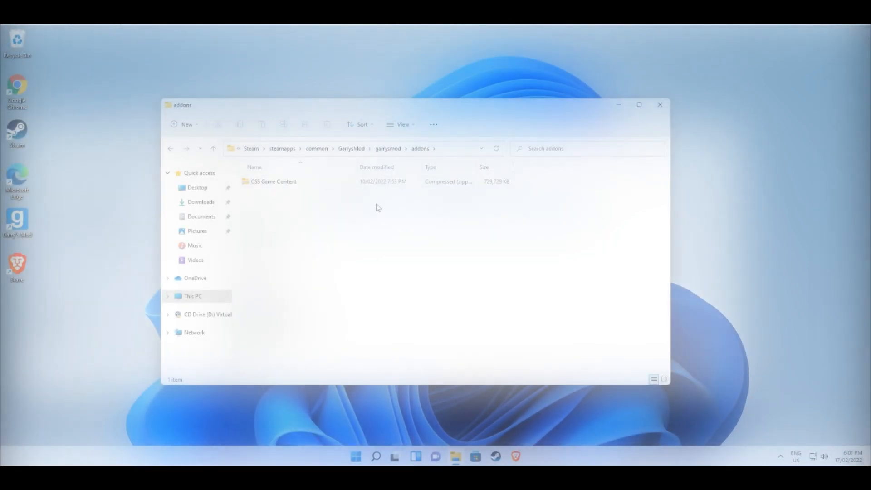
Extract All of CSS Game Content.zip with the destination trimmed to the addons folder itself.
{"action": "right_click", "coordinate": [273, 181]}
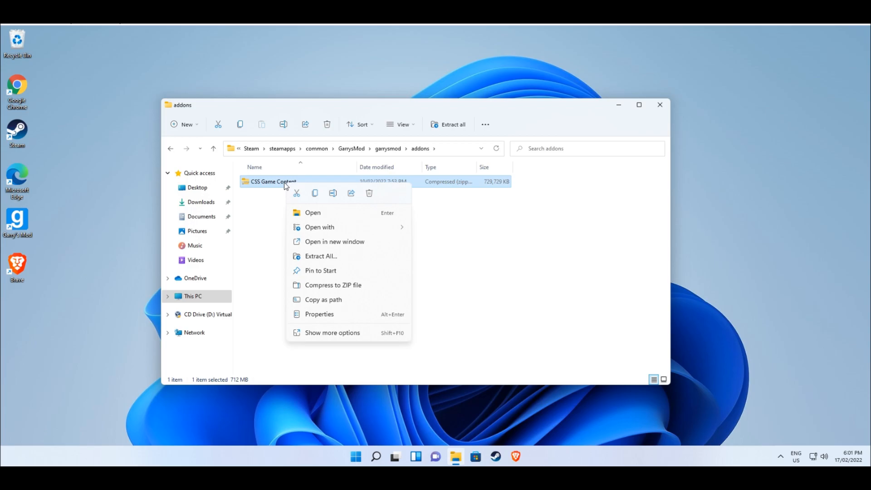
{"action": "left_click", "coordinate": [320, 256]}
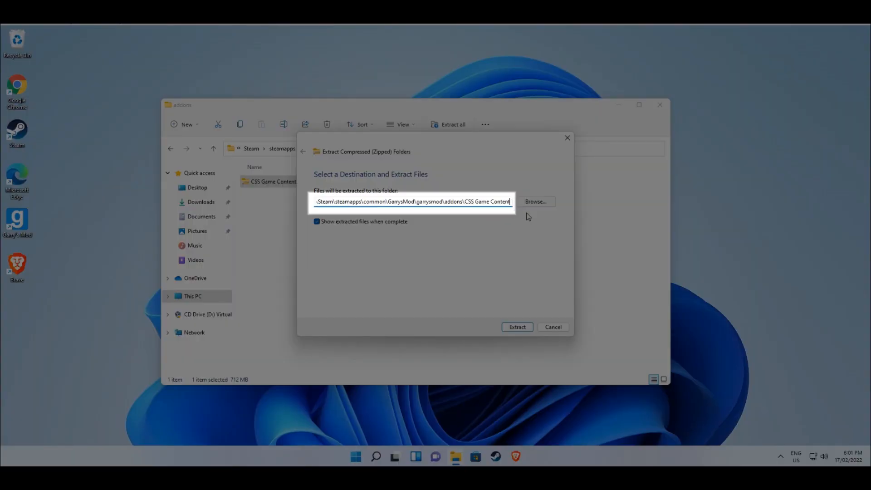
{"action": "left_click", "coordinate": [412, 201]}
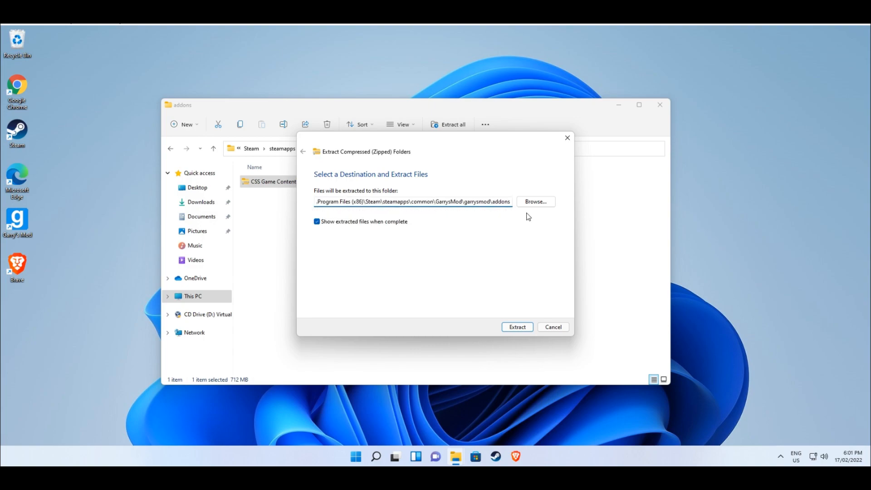
{"action": "mouse_move", "coordinate": [510, 318]}
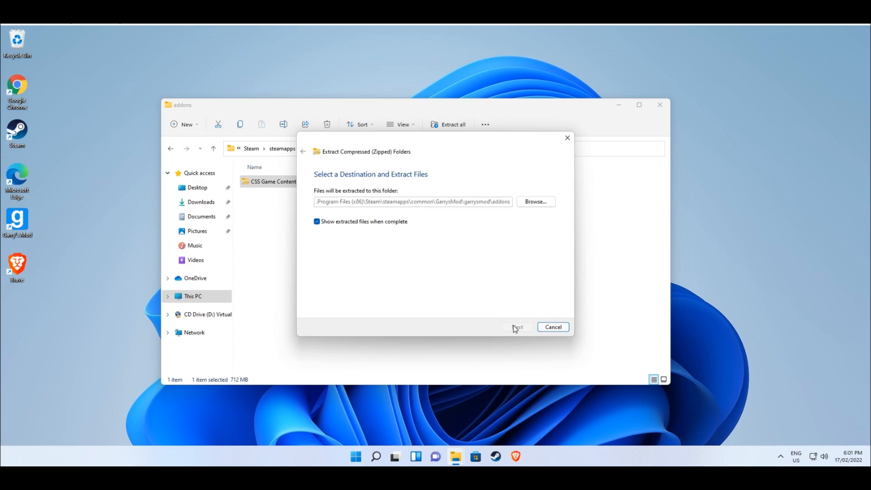
{"action": "left_click", "coordinate": [516, 327]}
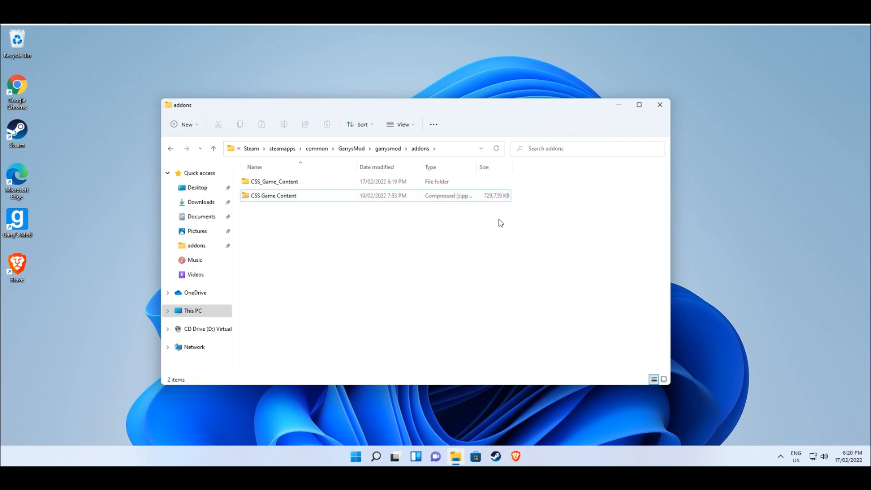
View CSS_Game_Content's materials, models, particles, scripts and sound subfolders.
{"action": "left_click", "coordinate": [274, 181]}
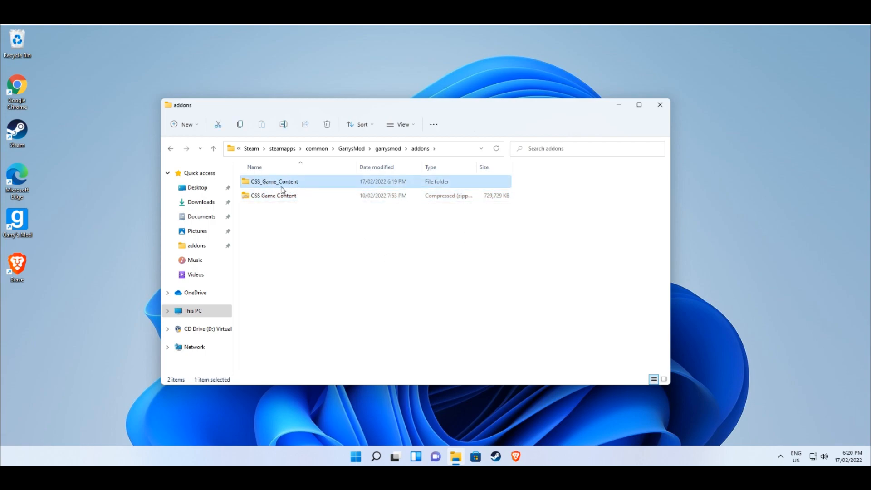
{"action": "mouse_move", "coordinate": [311, 185]}
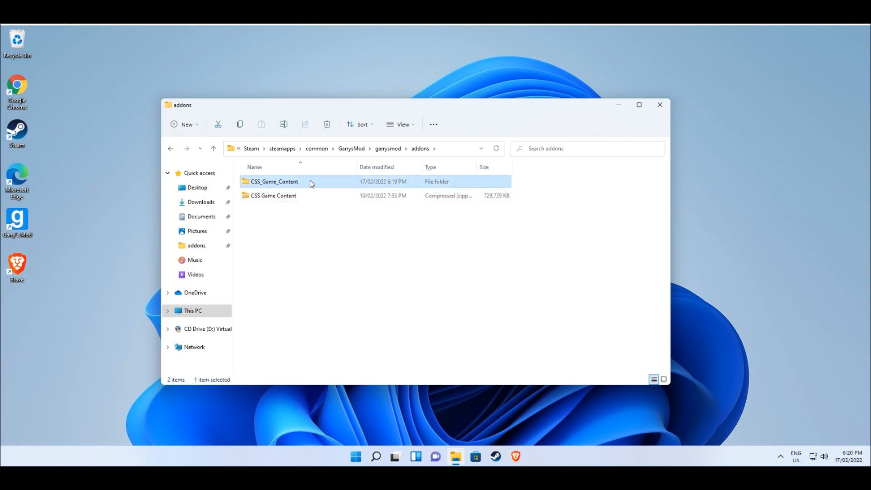
{"action": "double_click", "coordinate": [274, 181]}
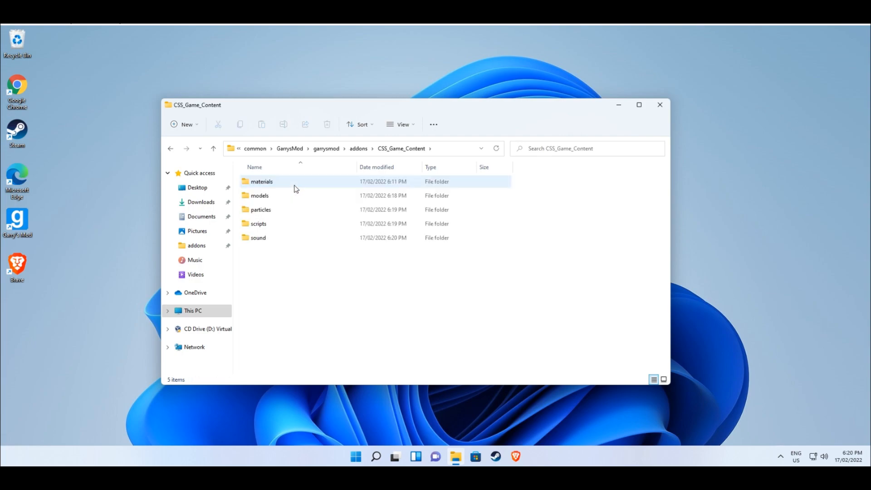
{"action": "left_click", "coordinate": [258, 223]}
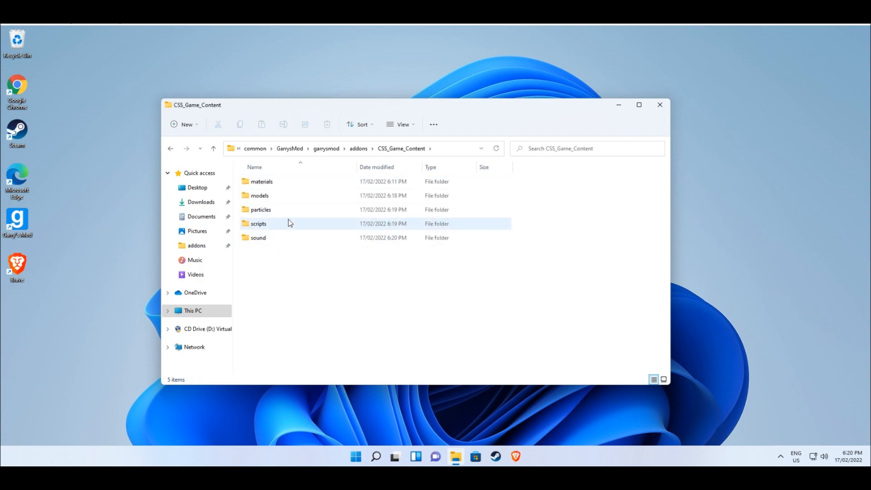
{"action": "left_click", "coordinate": [659, 105]}
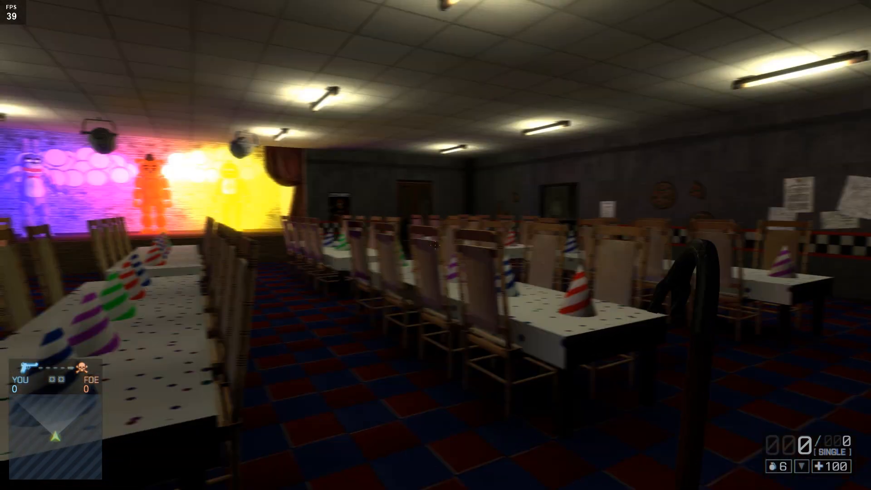
{"action": "mouse_move", "coordinate": [435, 245]}
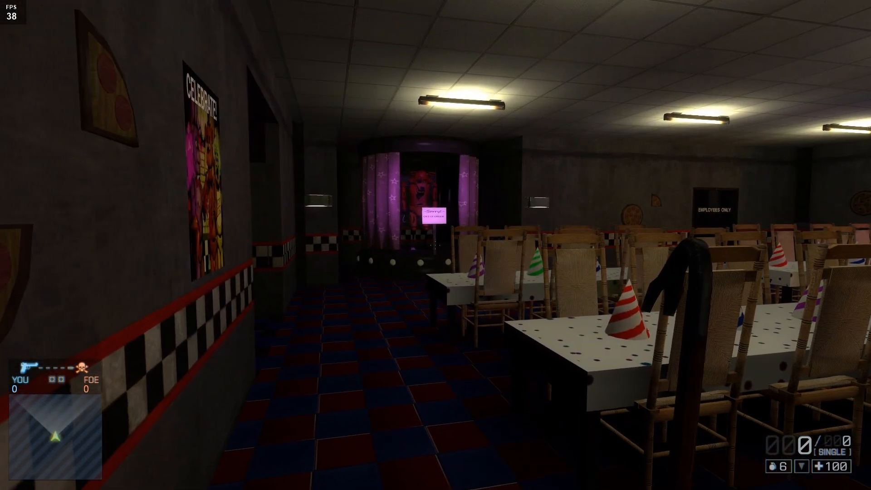